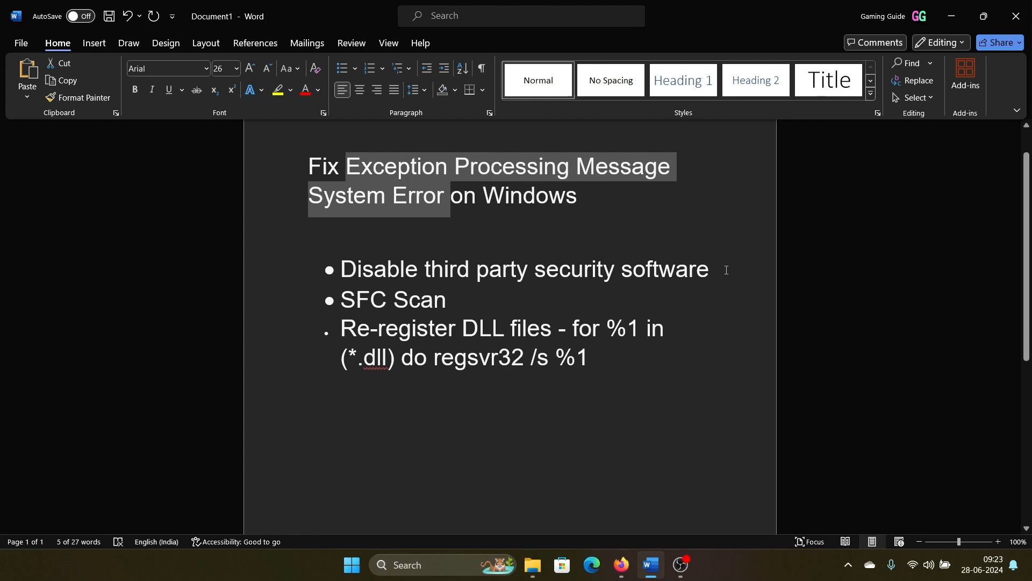
Step: Open the Start button's Quick Link menu of system tools
right_click(351, 564)
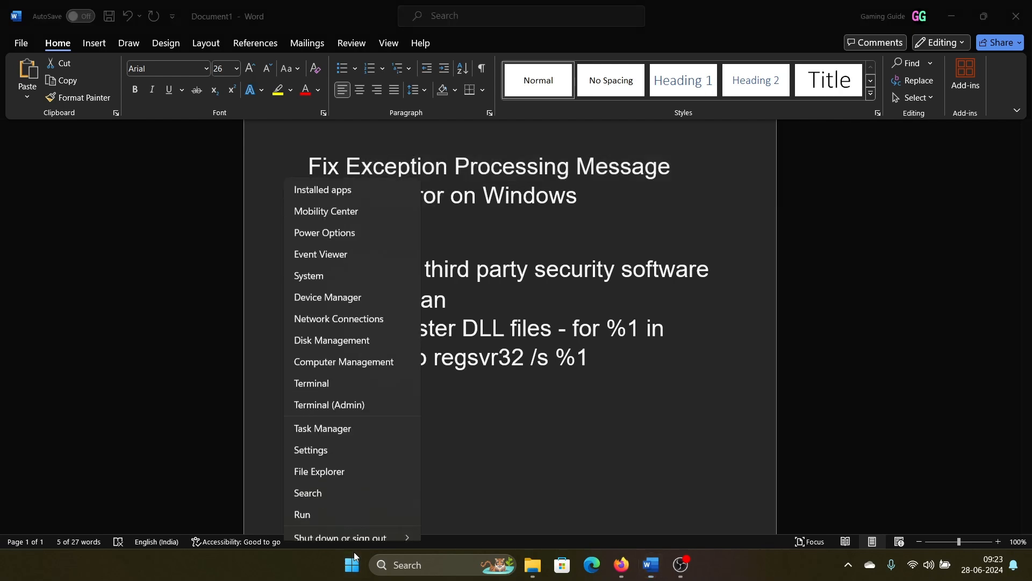
Step: Open Settings to Apps > Installed apps and scroll through the app list
left_click(310, 450)
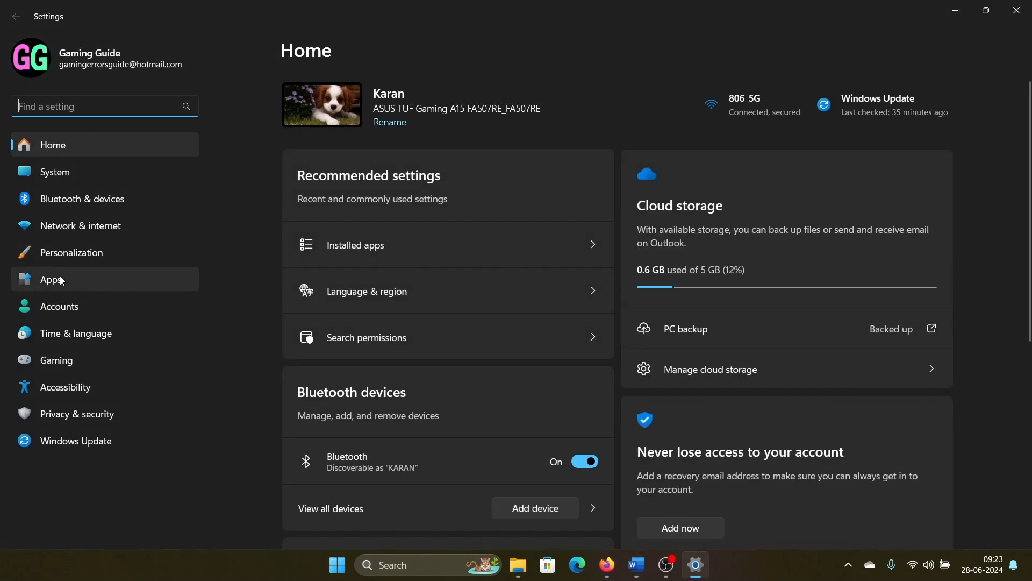
left_click(51, 279)
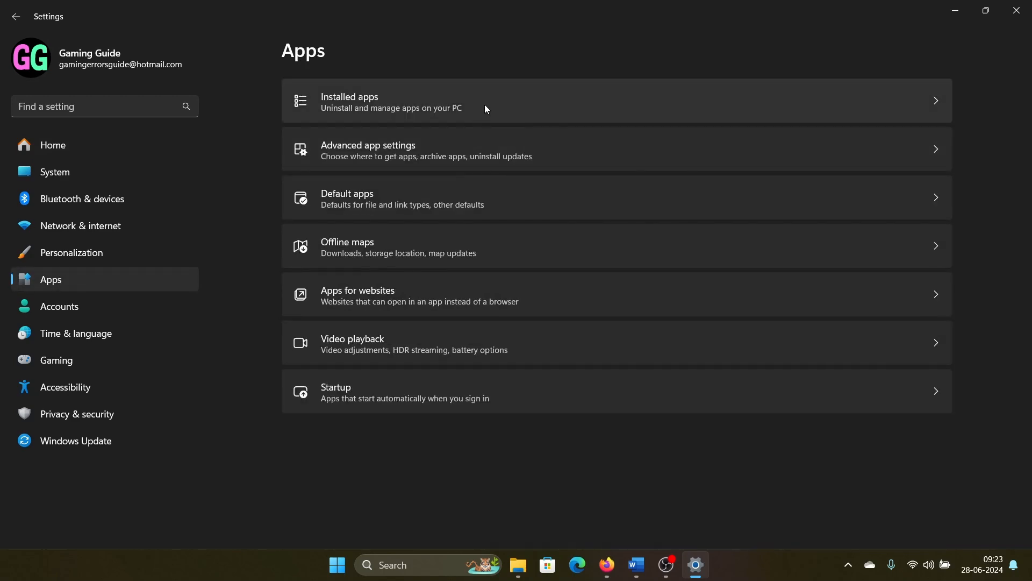
left_click(461, 101)
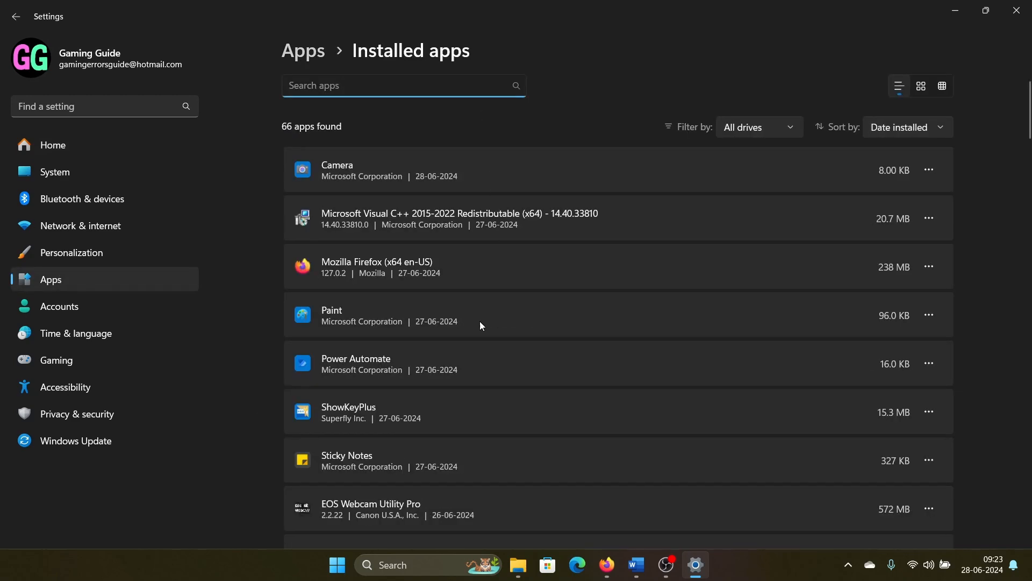
scroll("down", 3)
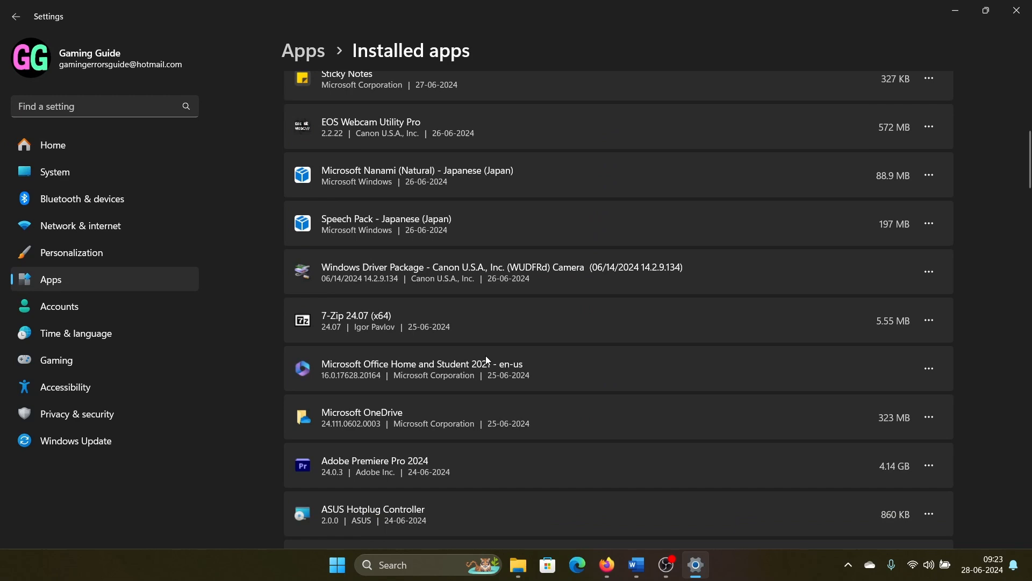
scroll("down", 3)
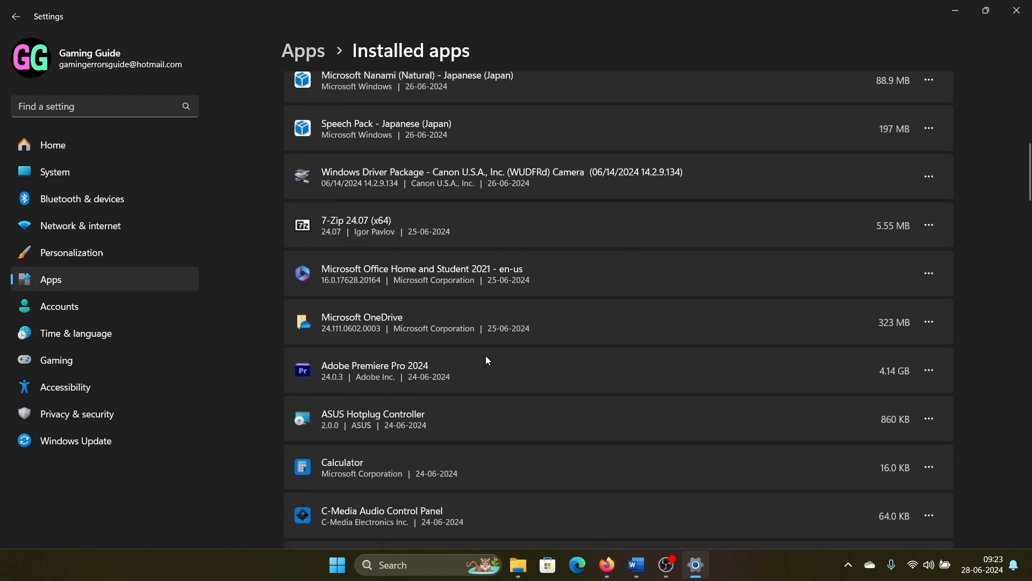
scroll("up", 3)
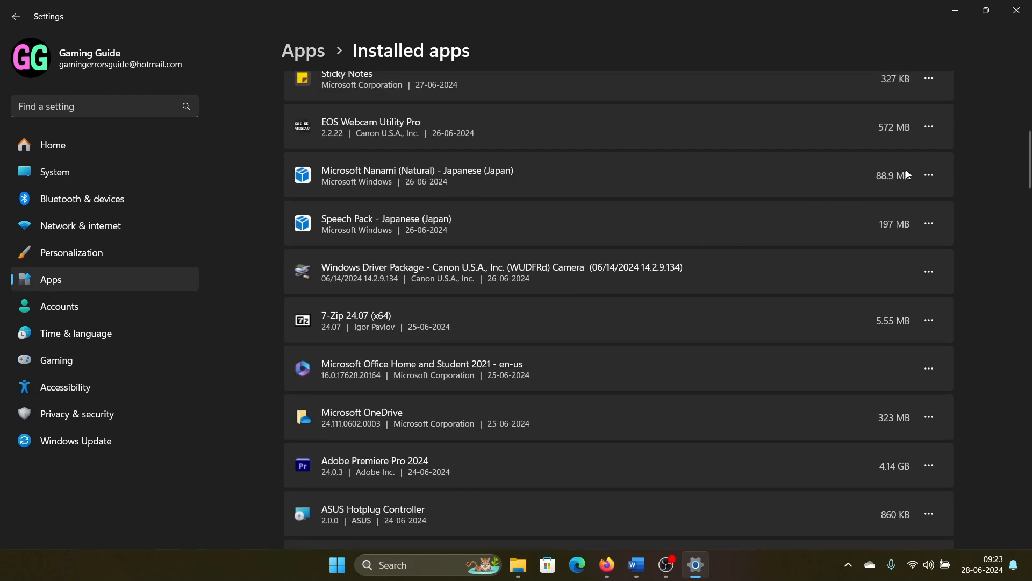
Step: Uninstall the Japanese Nanami voice and the Japanese Speech Pack
left_click(929, 175)
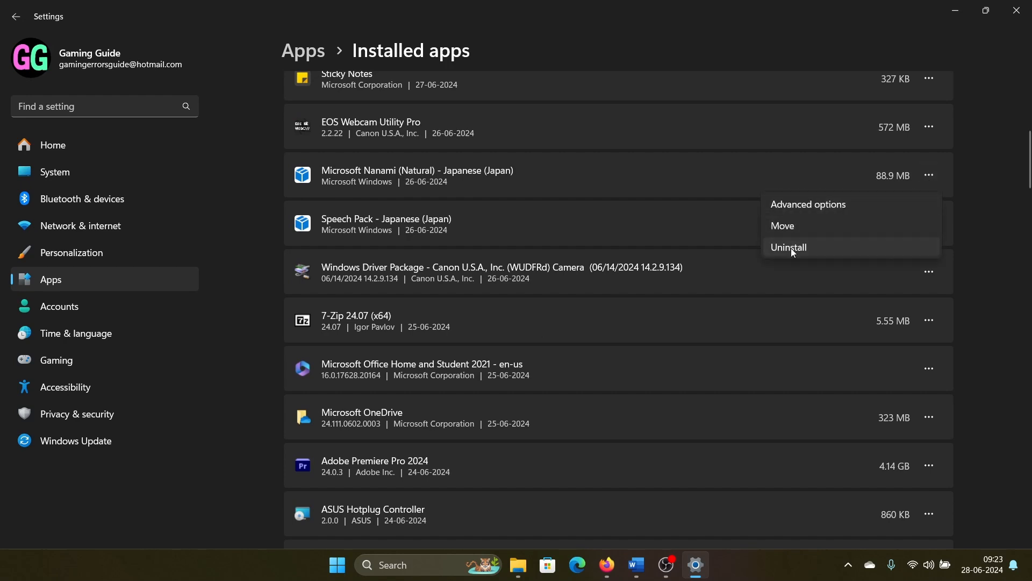
left_click(788, 247)
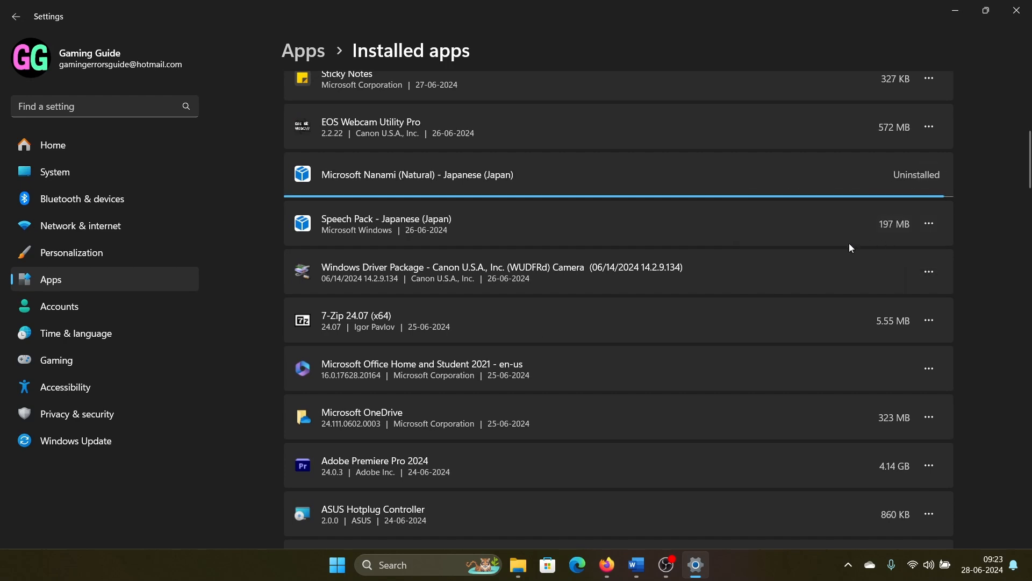
mouse_move(649, 208)
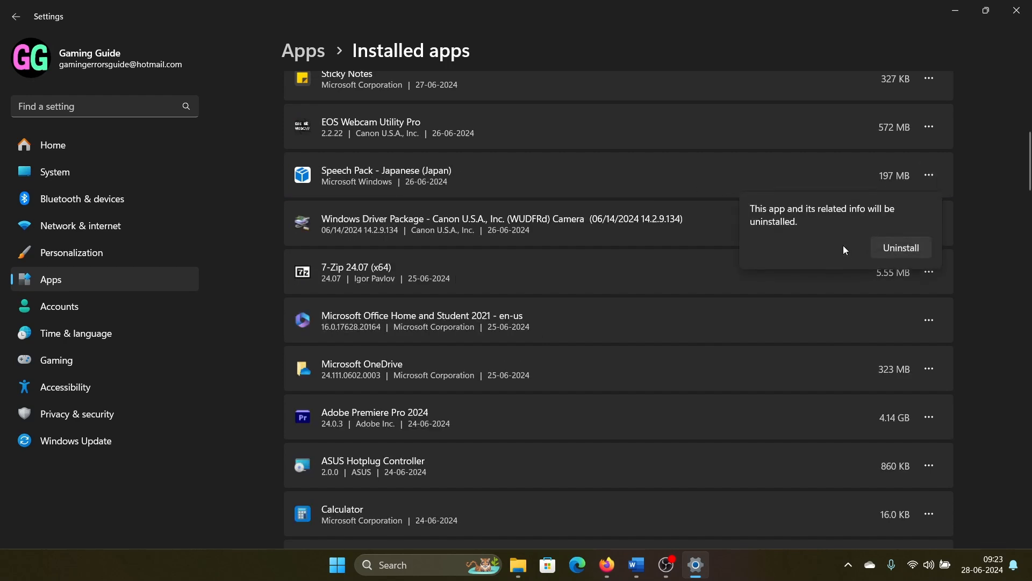
left_click(899, 247)
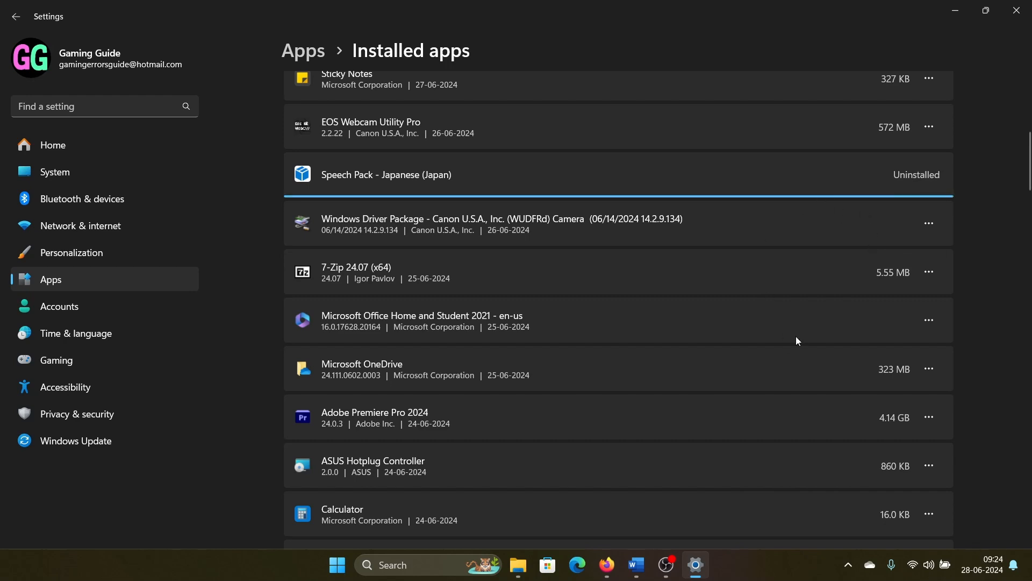
scroll("down", 3)
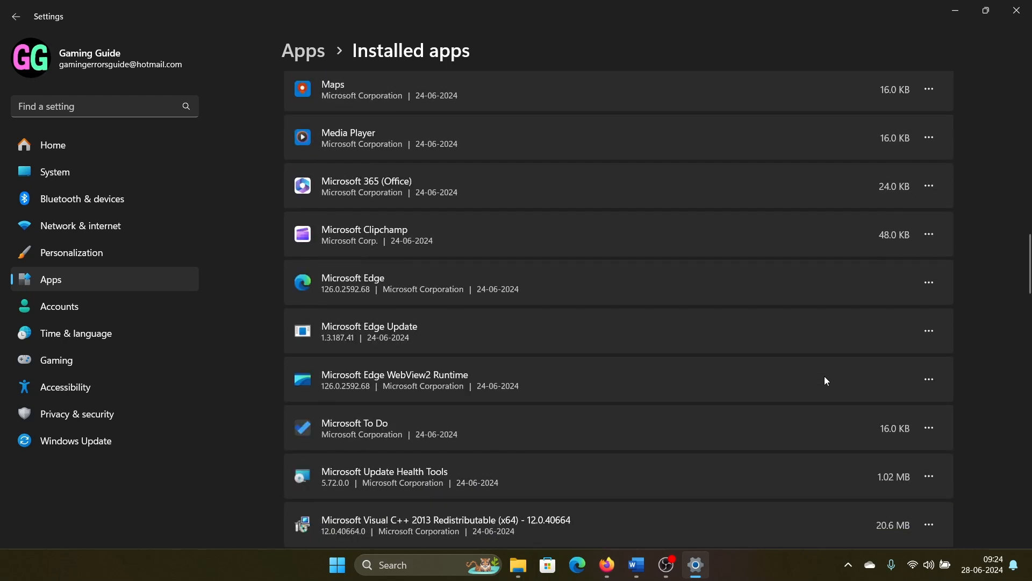
Step: Run Command Prompt as administrator and enter 'sfc /scannow'
left_click(634, 569)
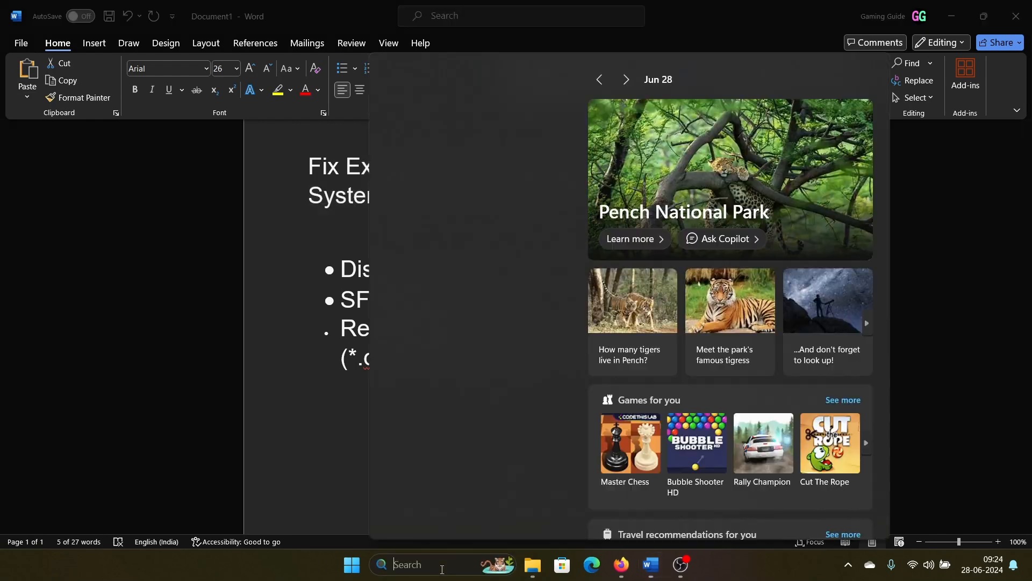
type("command prompt")
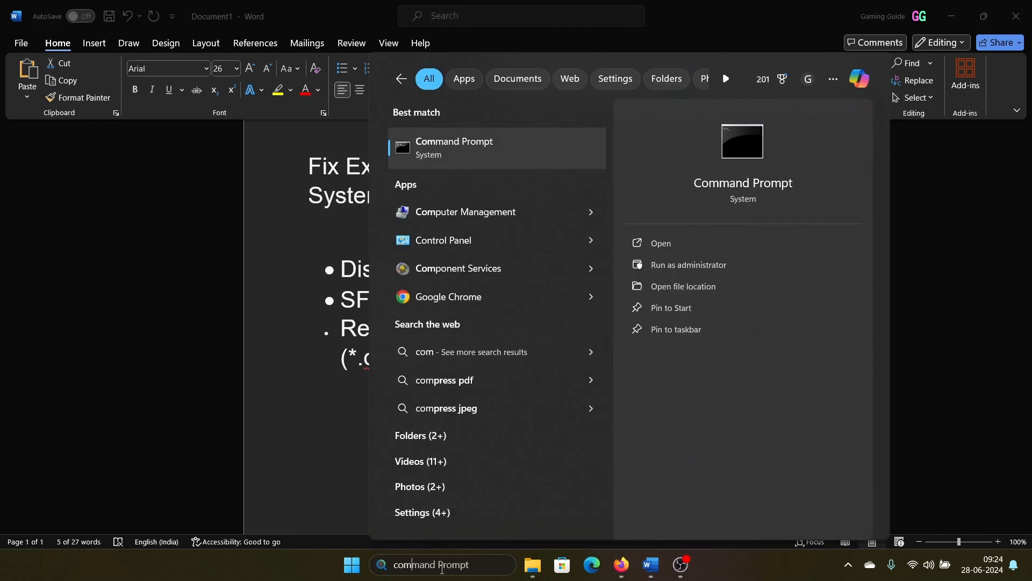
mouse_move(688, 264)
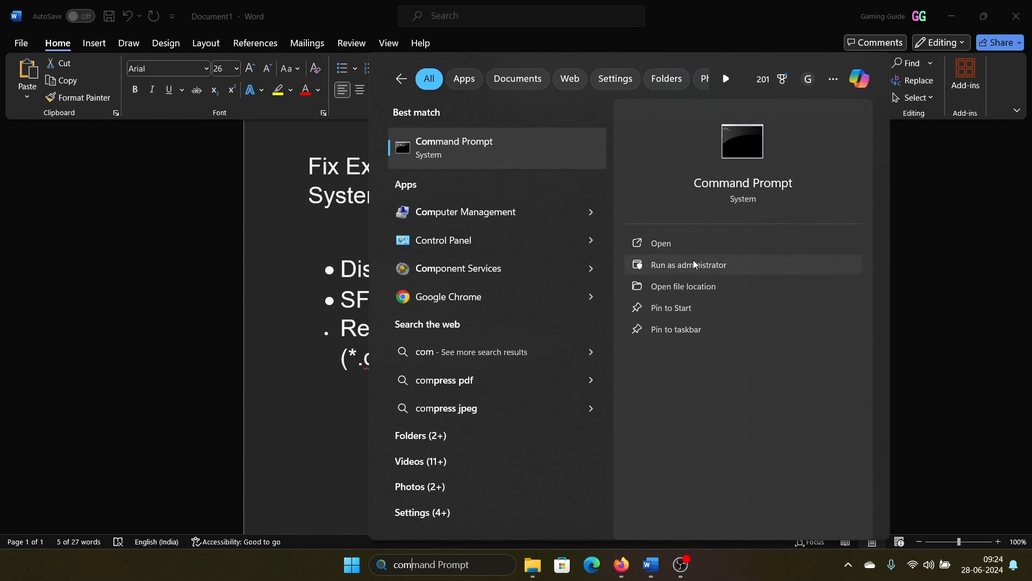
left_click(688, 264)
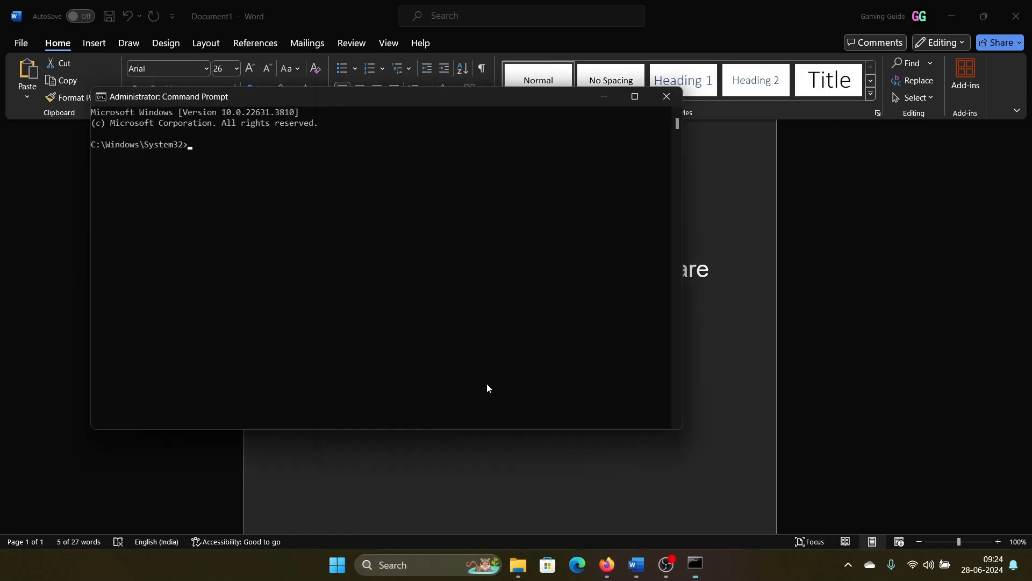
type("sfc")
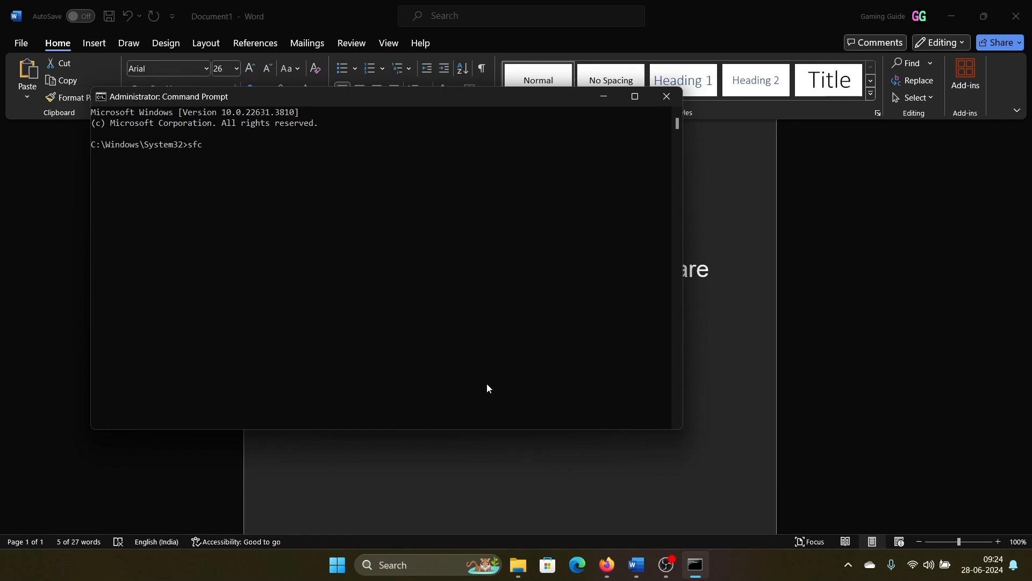
type("/scannow")
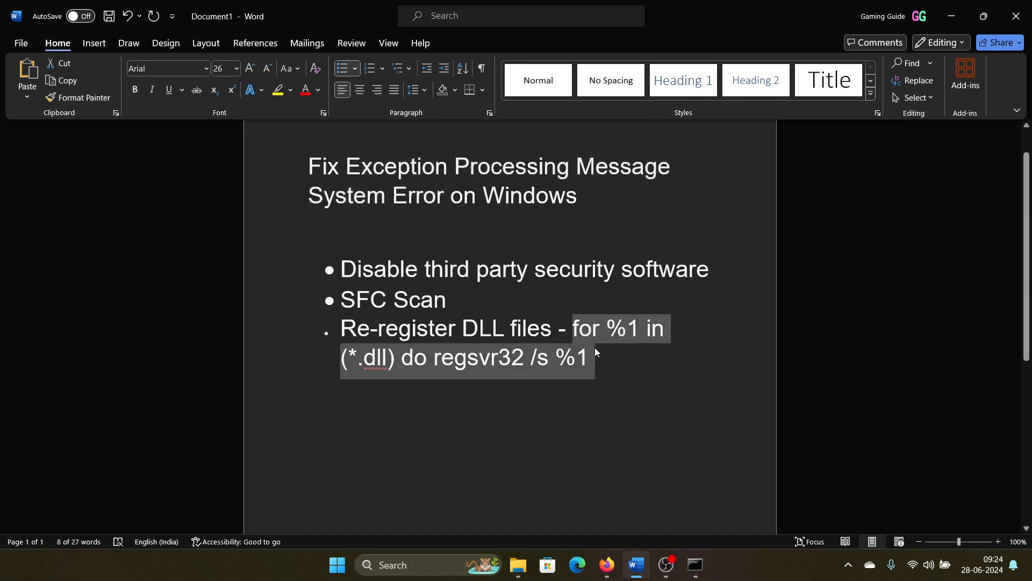
mouse_move(592, 356)
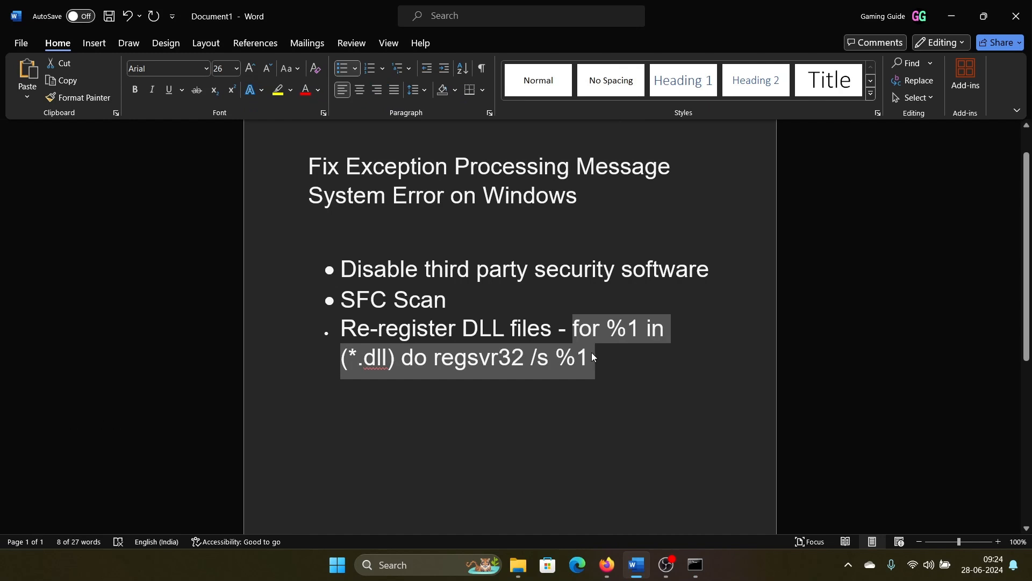
mouse_move(479, 514)
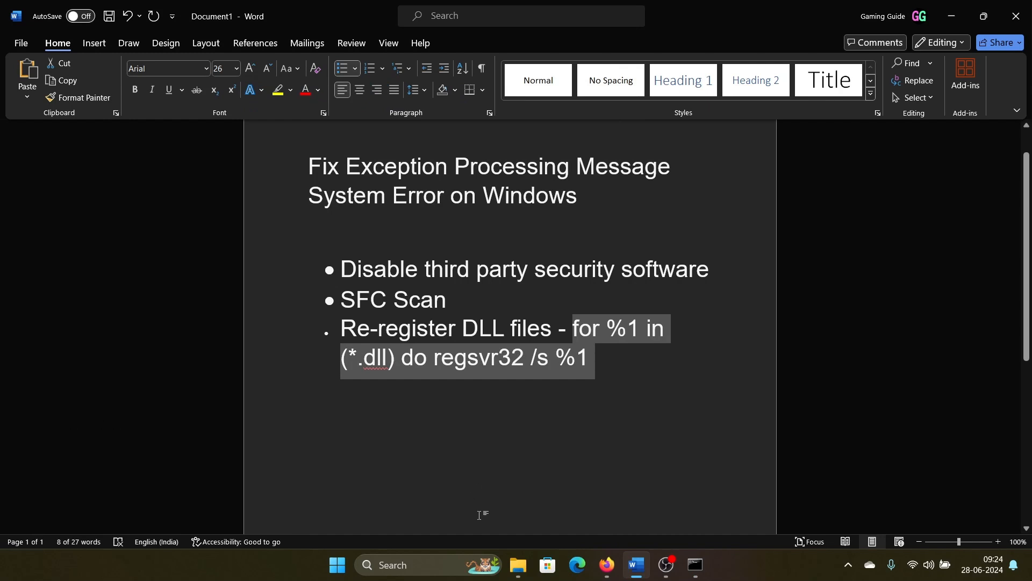
Step: Search 'com' and launch another Command Prompt as administrator
type("com")
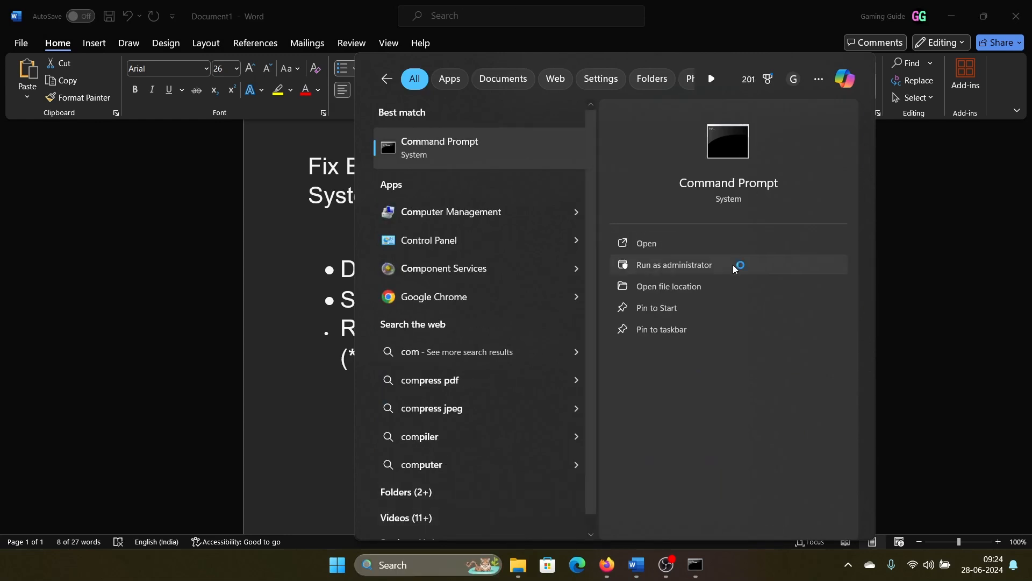
left_click(672, 264)
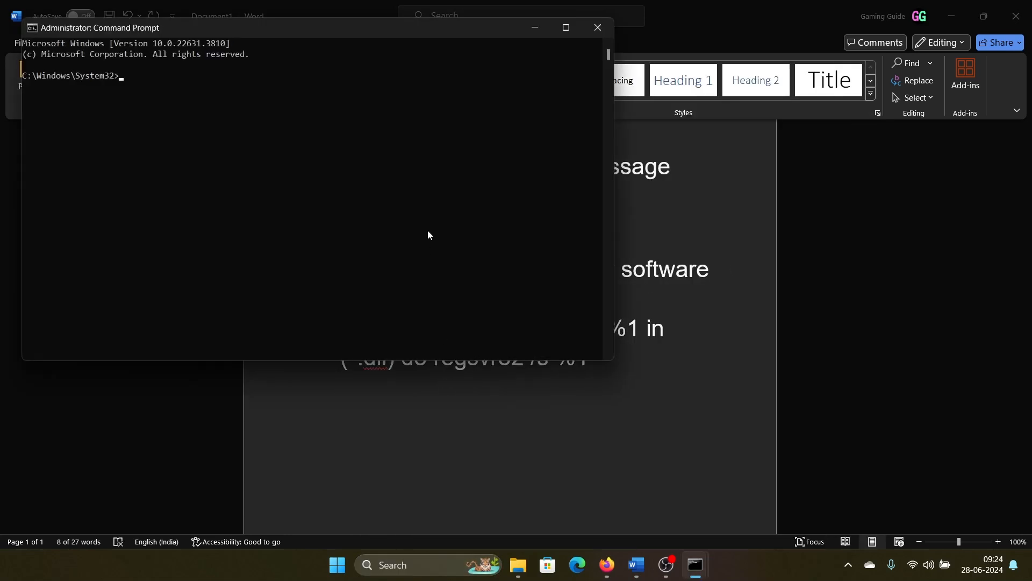